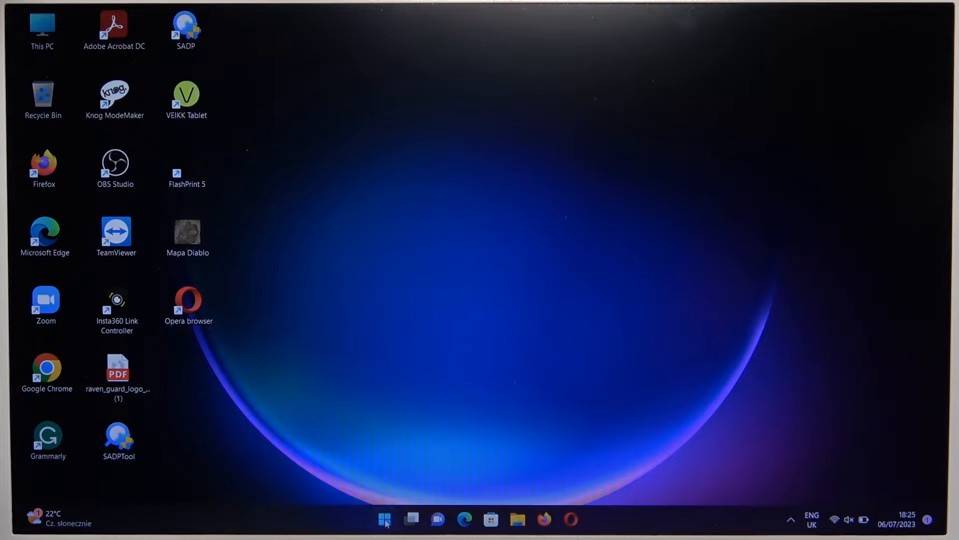
Open the Settings app from the Start menu's pinned apps.
{"action": "left_click", "coordinate": [384, 520]}
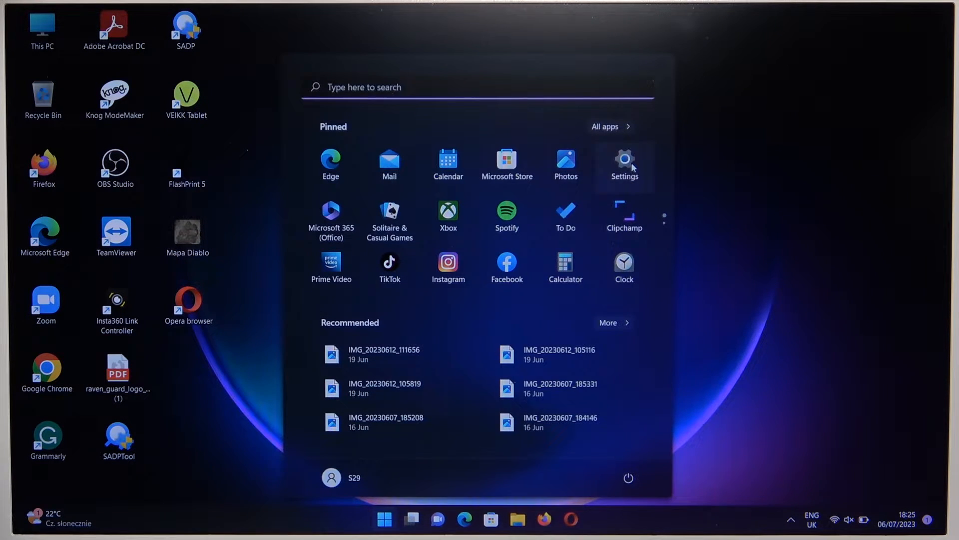
{"action": "left_click", "coordinate": [624, 164]}
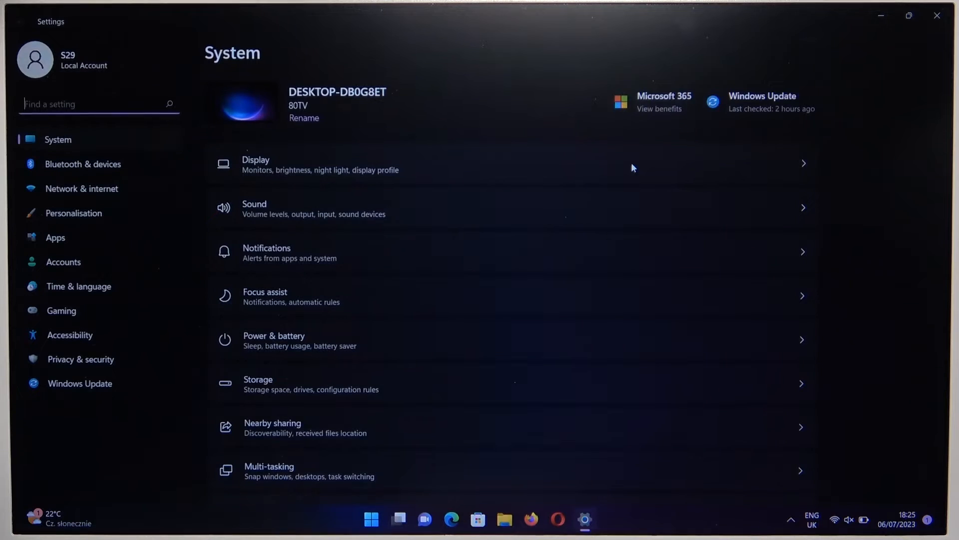
Go to Bluetooth & devices and start adding a Bluetooth device to scan.
{"action": "left_click", "coordinate": [83, 163]}
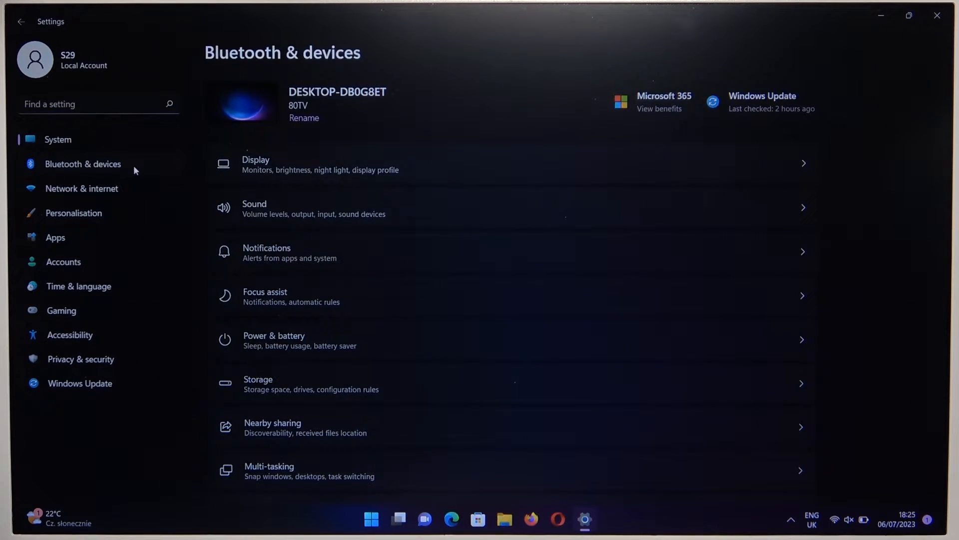
{"action": "left_click", "coordinate": [82, 164]}
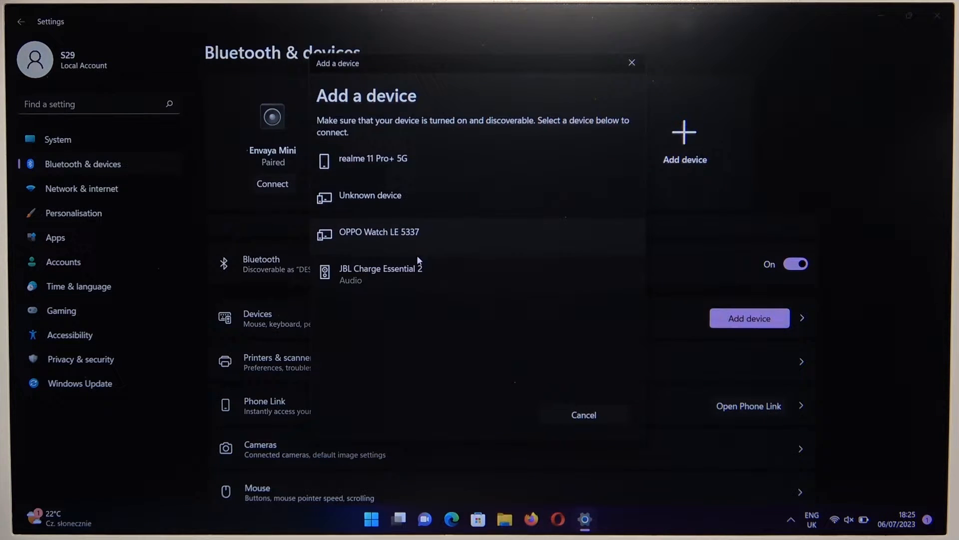
Pair the JBL Charge Essential 2 speaker and close the pairing window with Done.
{"action": "left_click", "coordinate": [379, 274]}
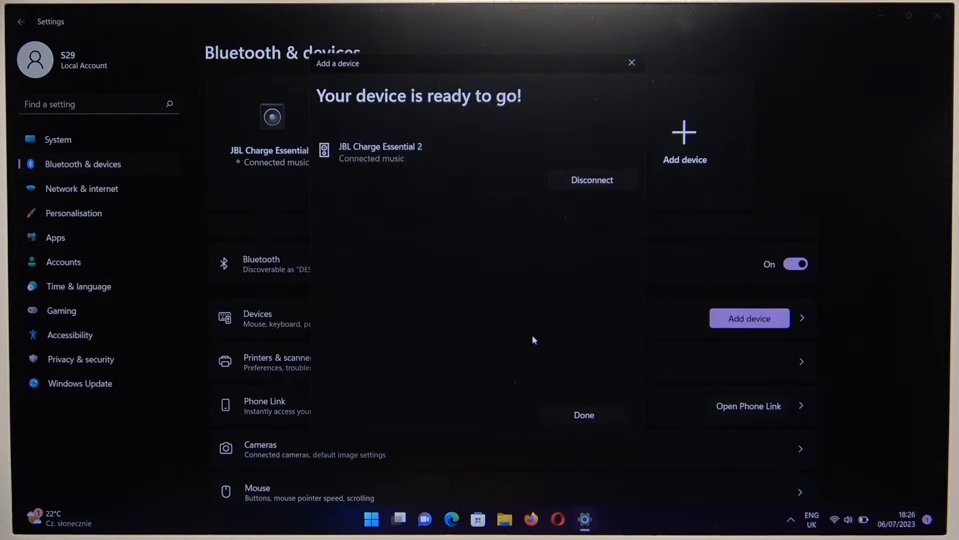
{"action": "left_click", "coordinate": [583, 415]}
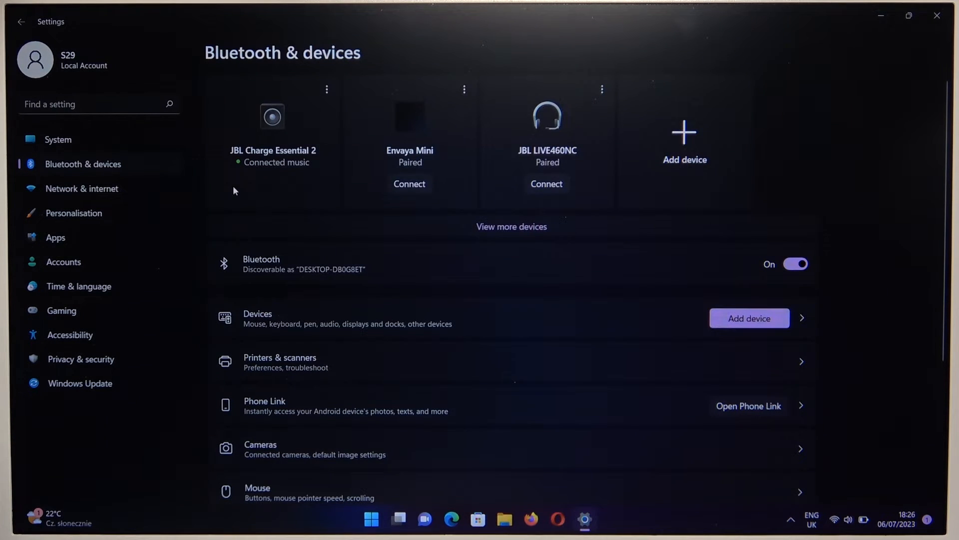
Open the JBL Charge Essential 2 speaker's Properties from the System Sound page.
{"action": "left_click", "coordinate": [57, 139]}
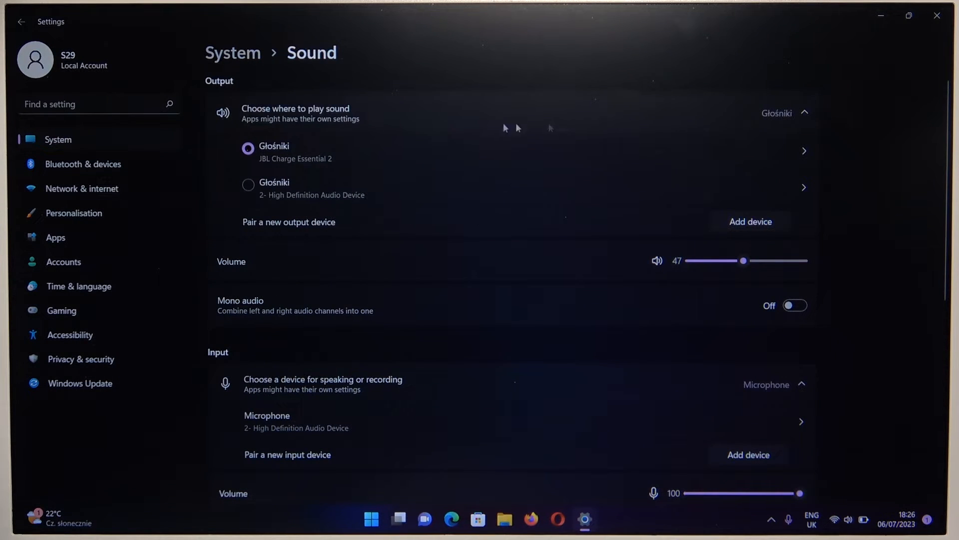
{"action": "left_click", "coordinate": [804, 150]}
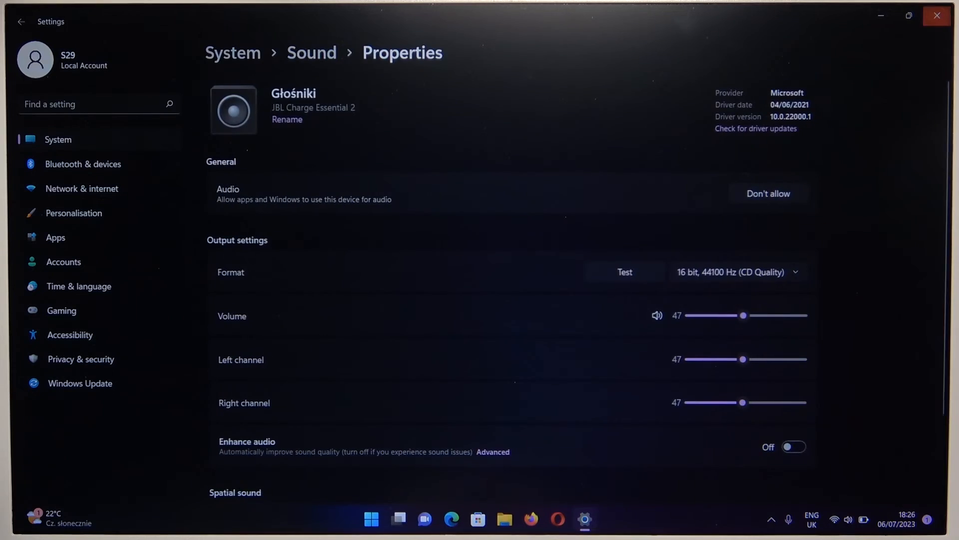